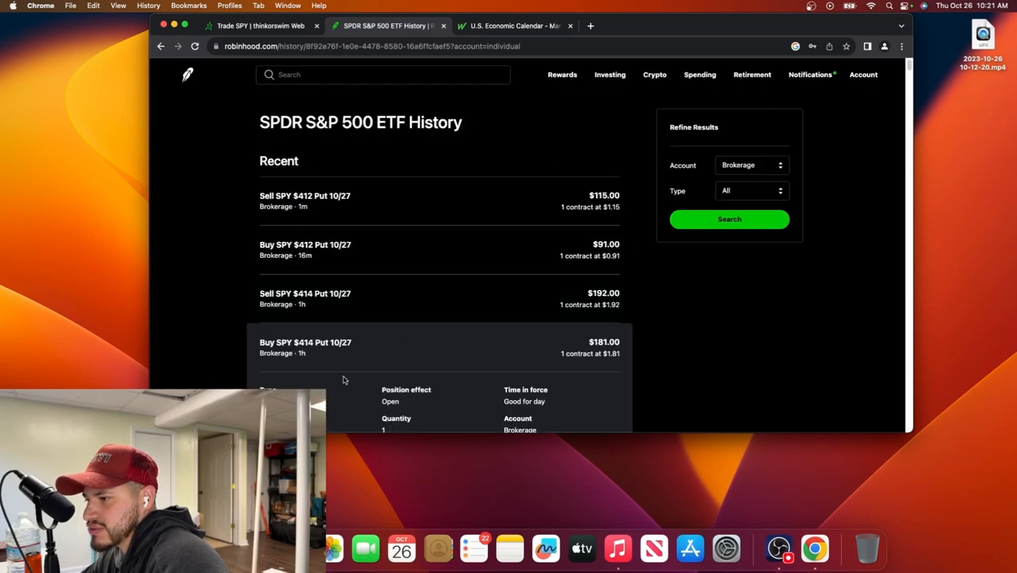
pyautogui.scroll(-3)
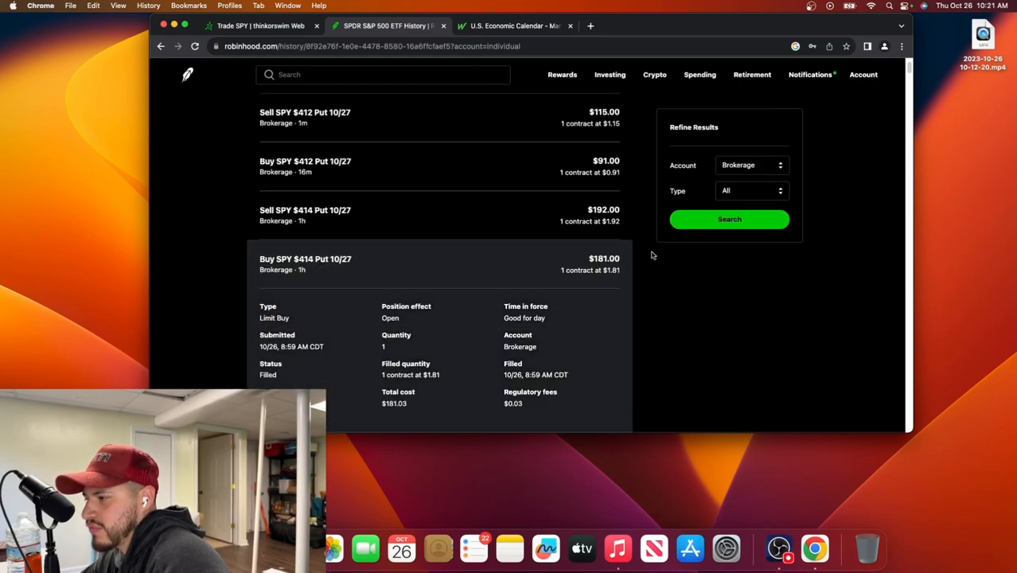